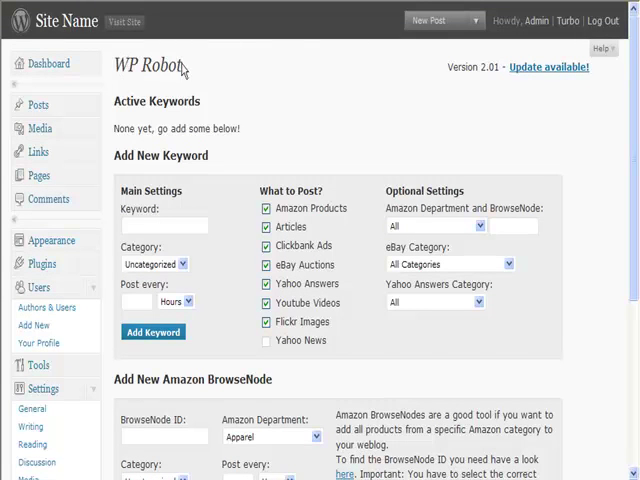
mouse_move(178, 66)
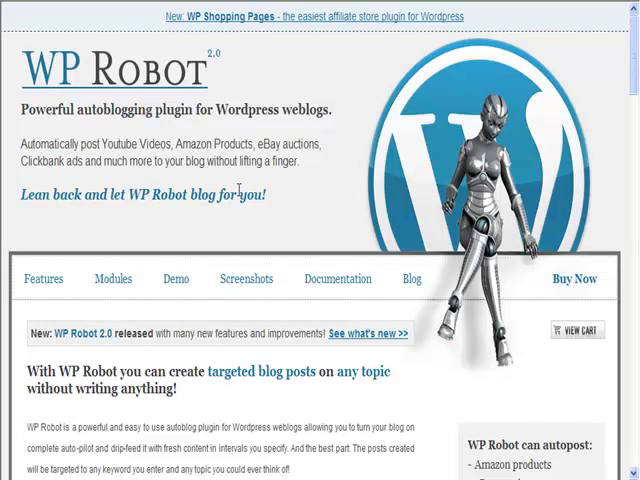
mouse_move(230, 237)
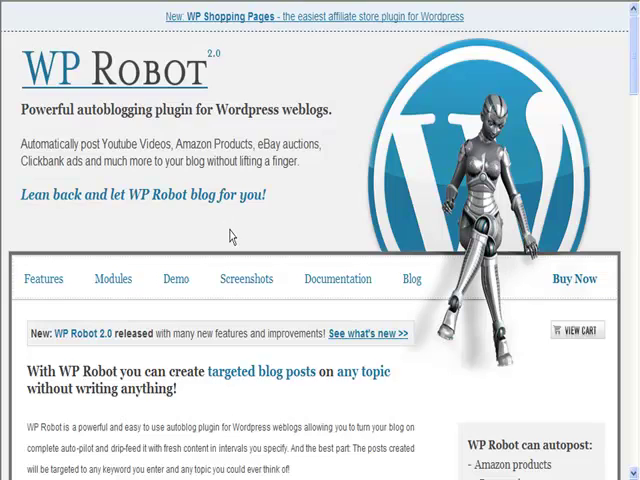
- Go to the WP Robot Buy Now page and browse the $169 full package and custom package options
scroll("down", 3)
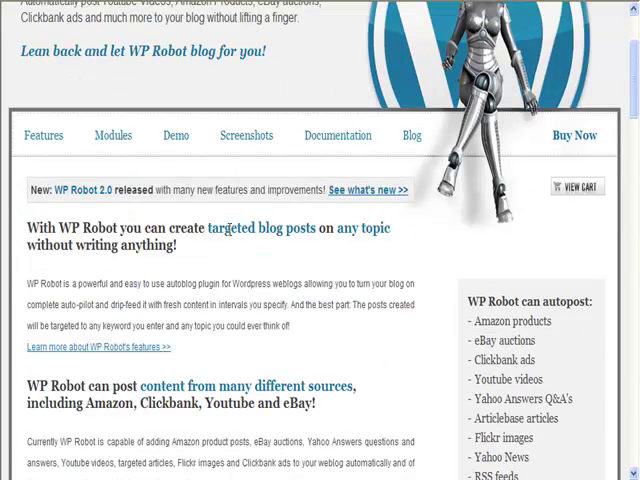
scroll("down", 3)
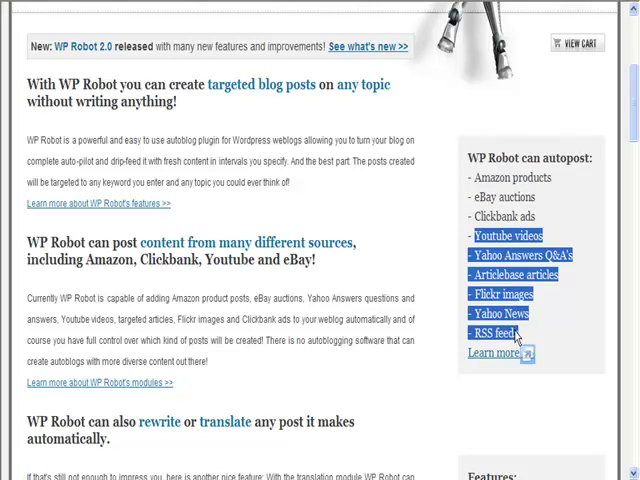
mouse_move(552, 424)
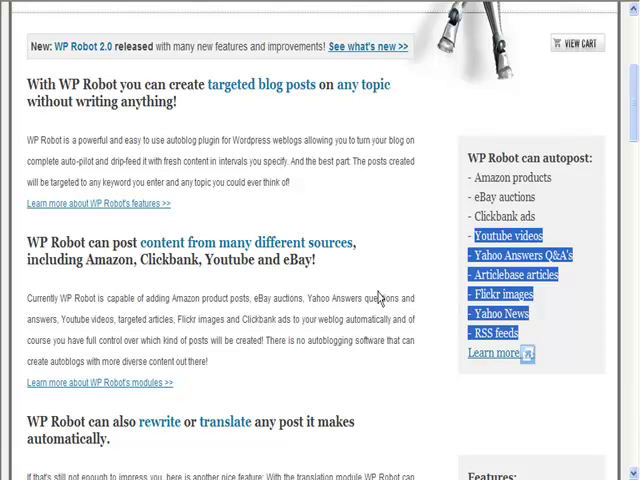
scroll("down", 3)
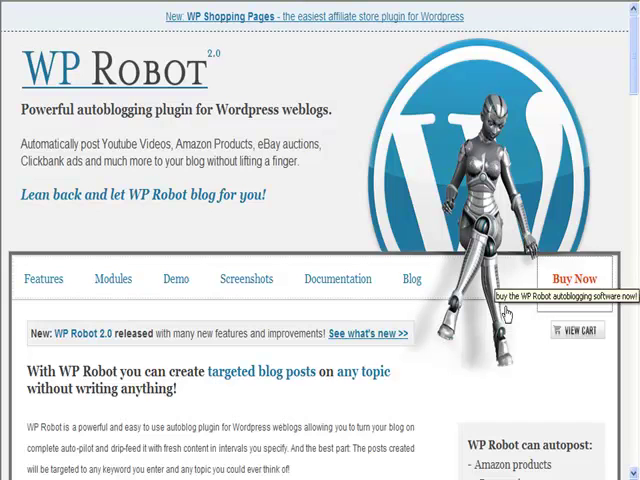
left_click(576, 278)
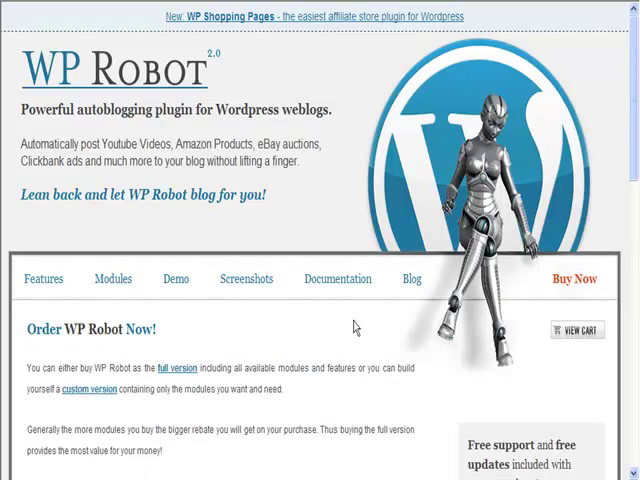
scroll("down", 3)
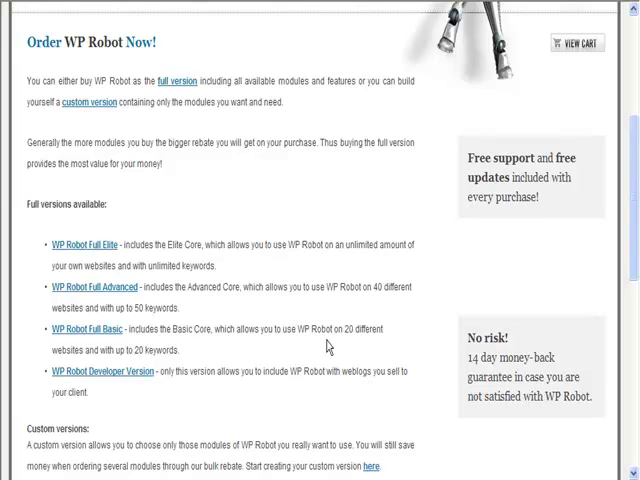
scroll("down", 3)
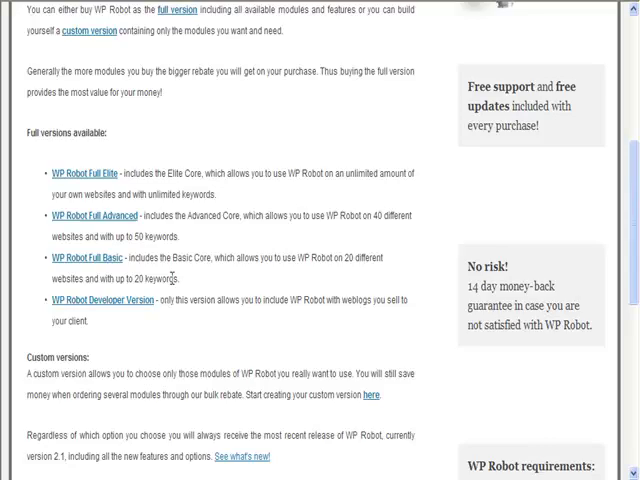
scroll("down", 3)
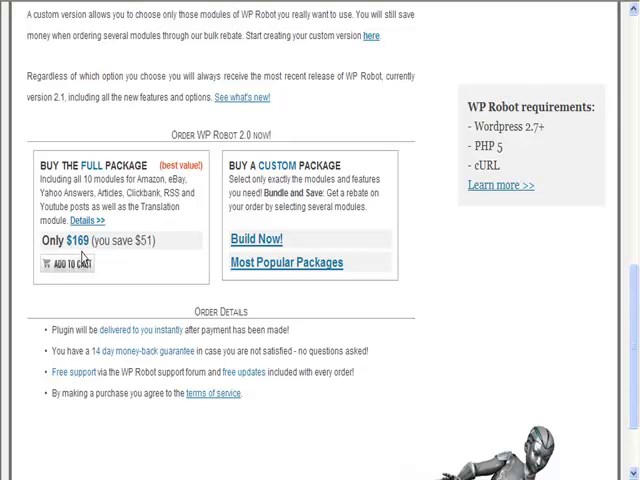
mouse_move(110, 262)
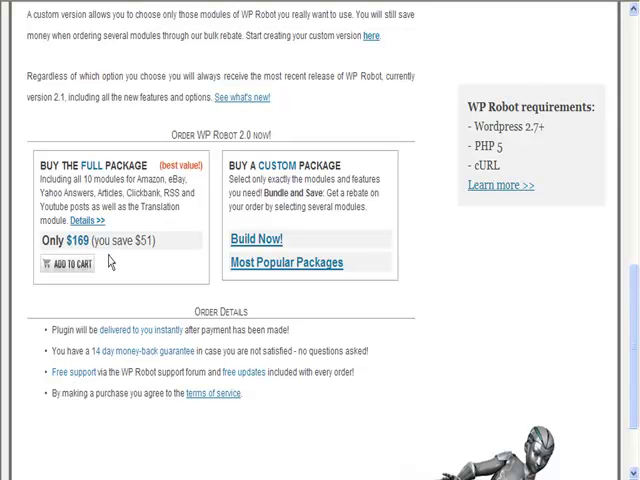
scroll("up", 3)
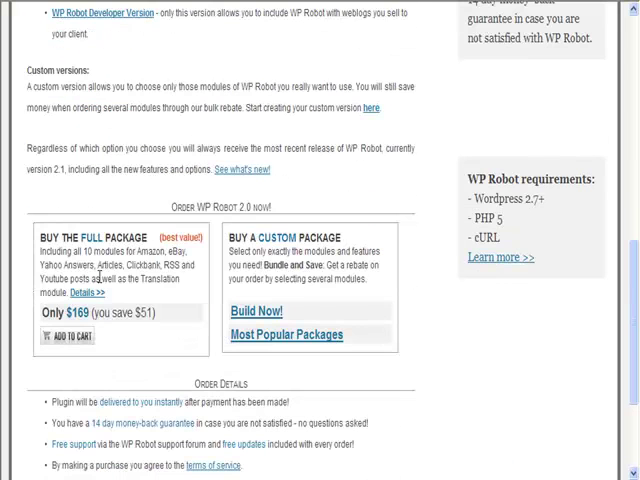
mouse_move(190, 337)
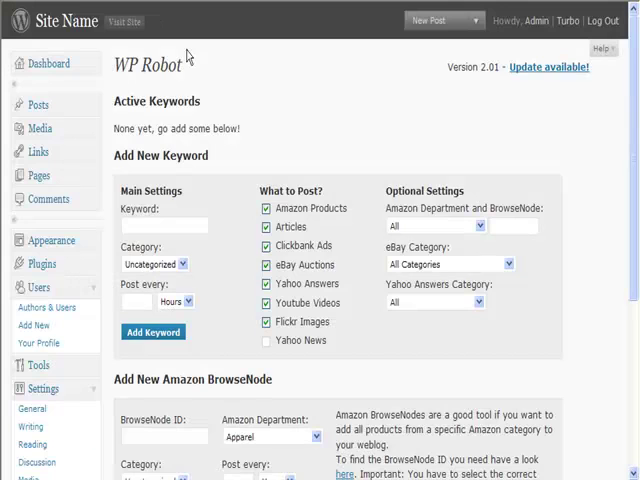
- Scroll the WP Robot keyword page down to the BrowseNode section and quick links
scroll("down", 3)
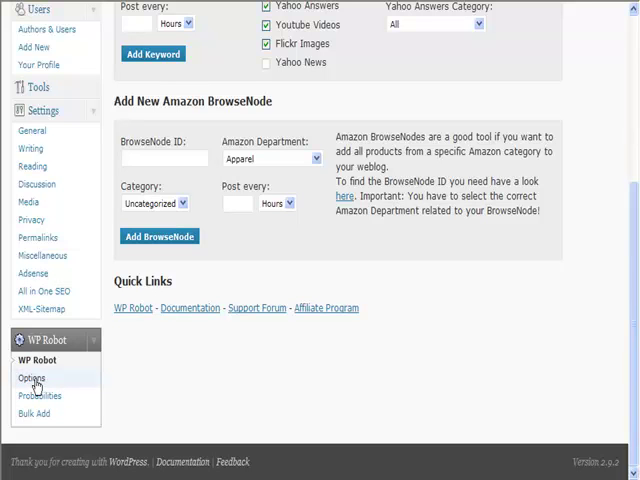
- In WP Robot Options, keep New Post Status published and enable Randomize Post Times and Cloak Affiliate Links
left_click(32, 377)
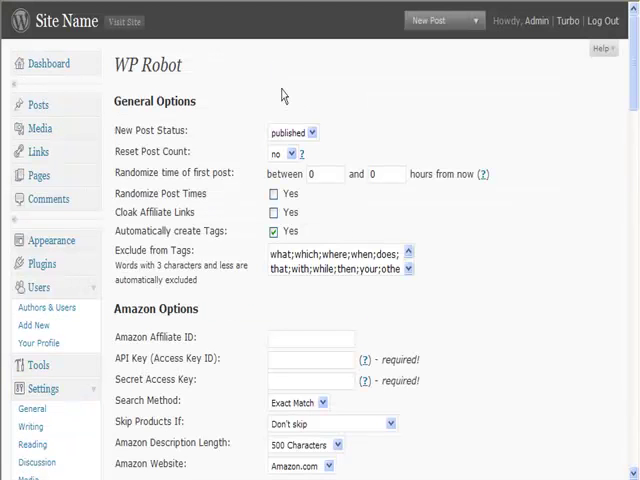
left_click(291, 131)
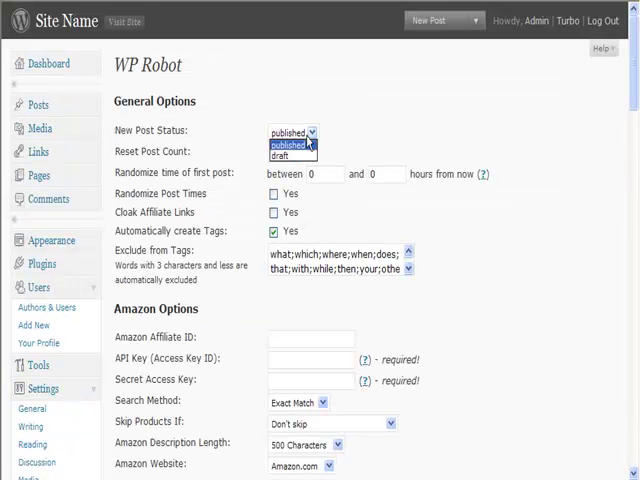
left_click(289, 142)
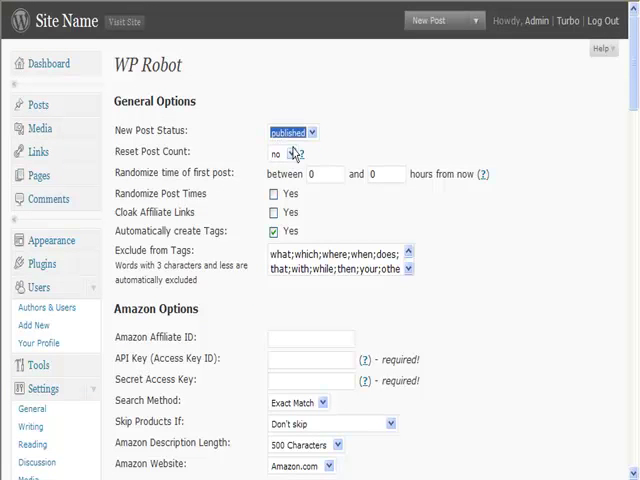
mouse_move(334, 190)
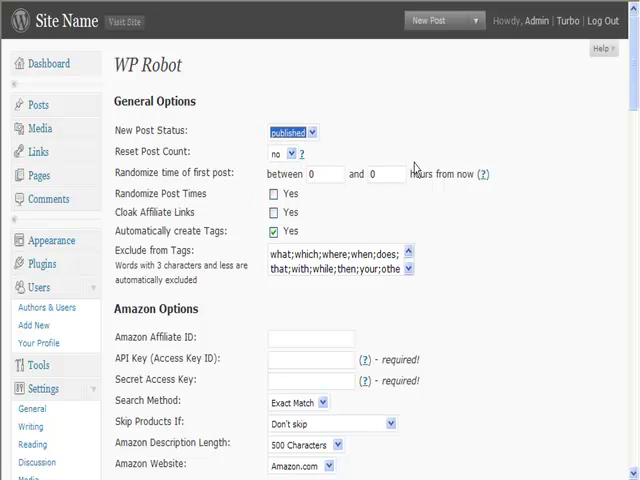
left_click(274, 194)
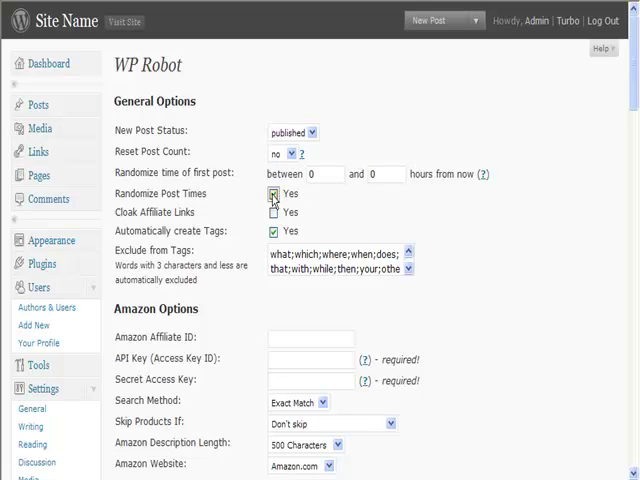
left_click(273, 212)
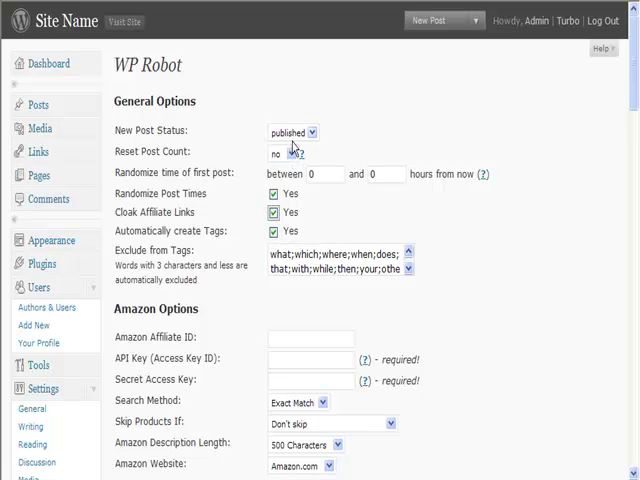
mouse_move(227, 231)
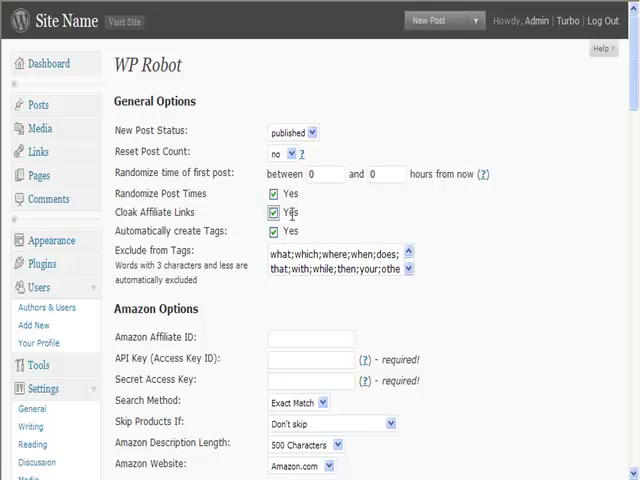
- Set Amazon options to Amazon.com, full description length, skipping products without descriptions
scroll("down", 3)
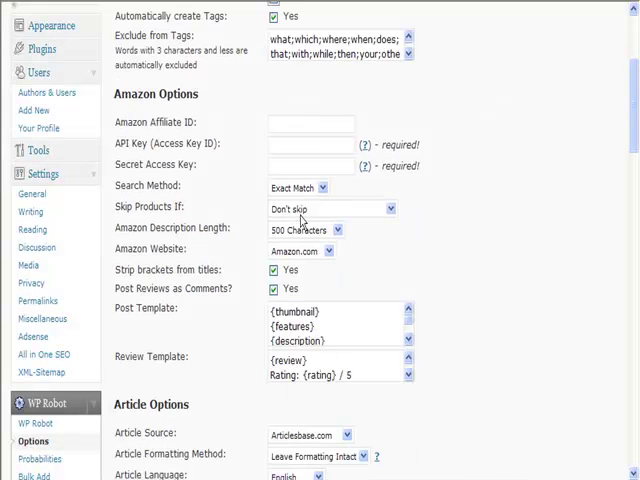
mouse_move(378, 186)
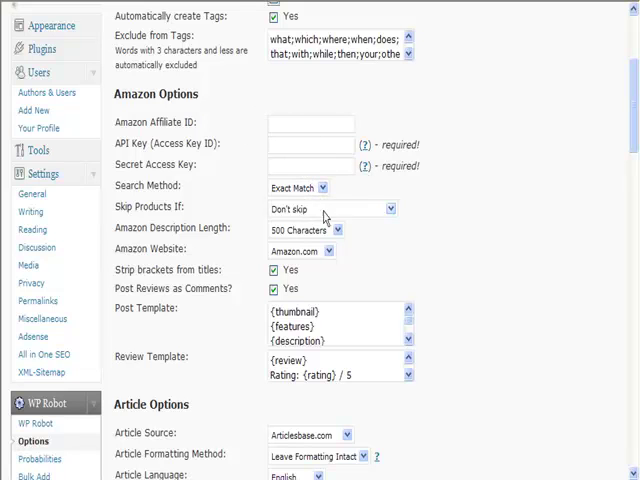
left_click(333, 208)
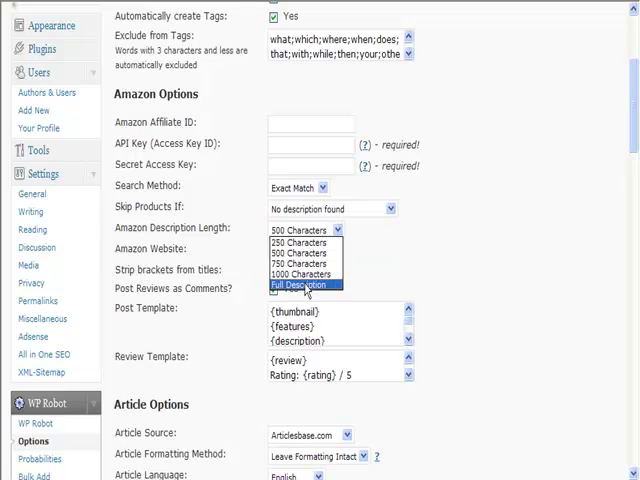
left_click(305, 286)
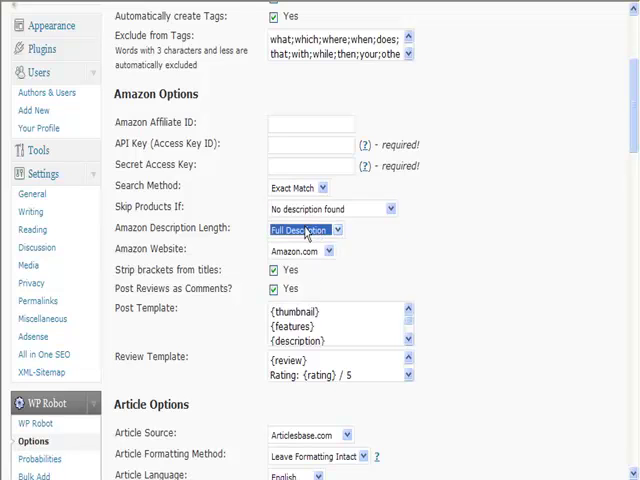
left_click(300, 251)
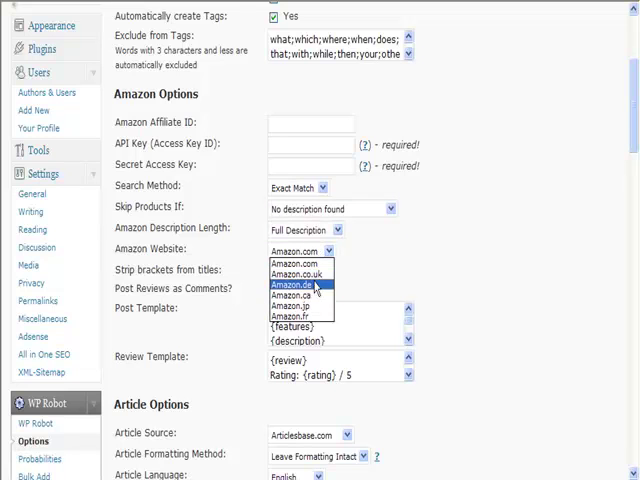
left_click(303, 251)
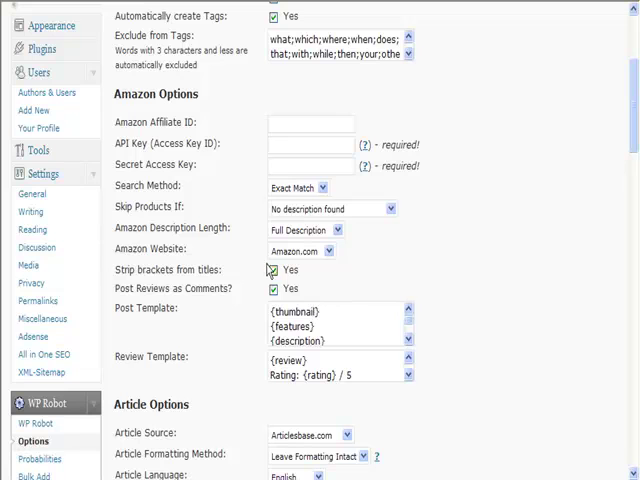
left_click(272, 270)
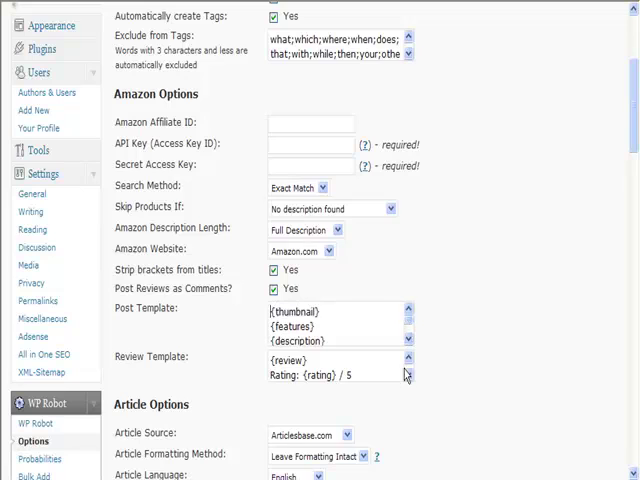
scroll("down", 3)
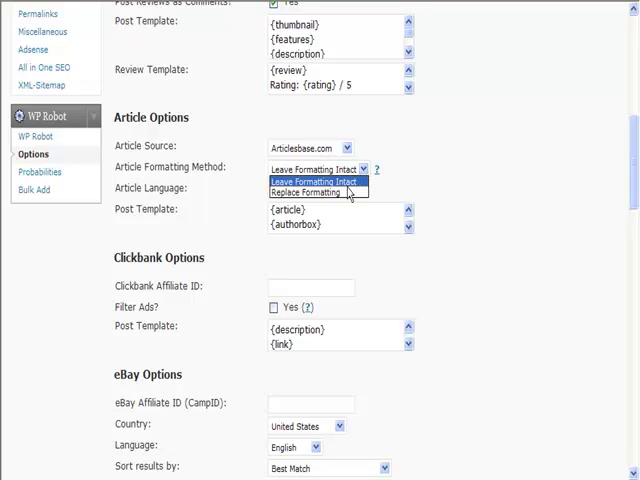
- Set Article Formatting to Leave Formatting Intact and review the eBay, Yahoo, YouTube, Flickr and Translation options
left_click(293, 188)
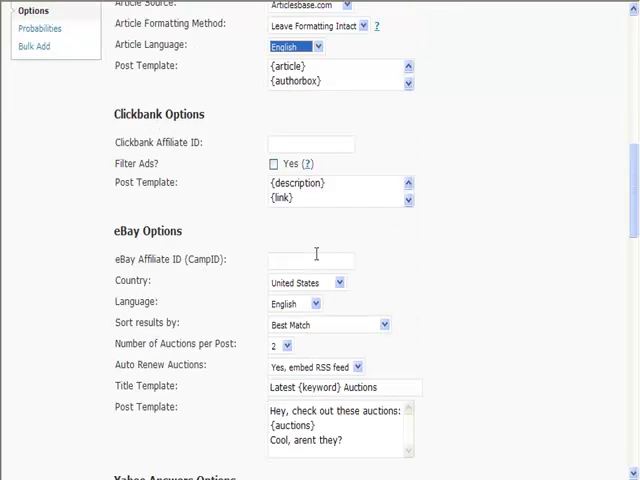
mouse_move(285, 133)
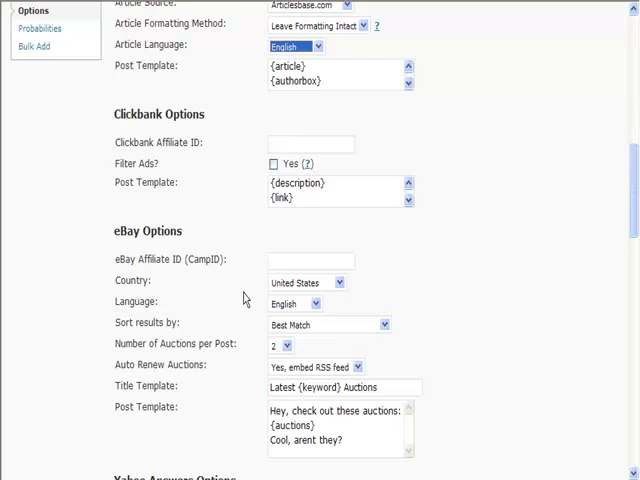
scroll("down", 3)
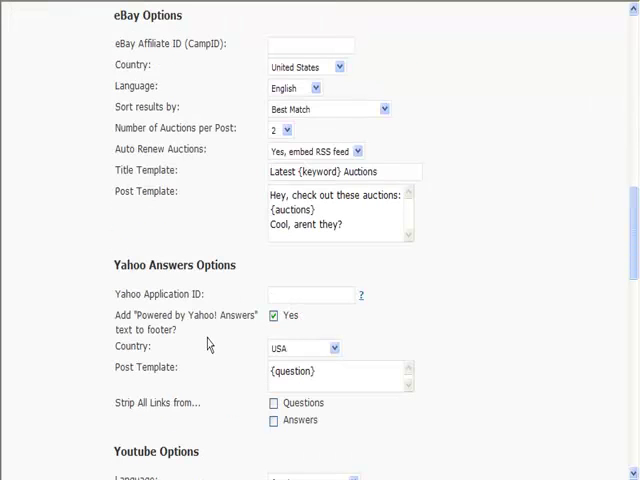
scroll("down", 3)
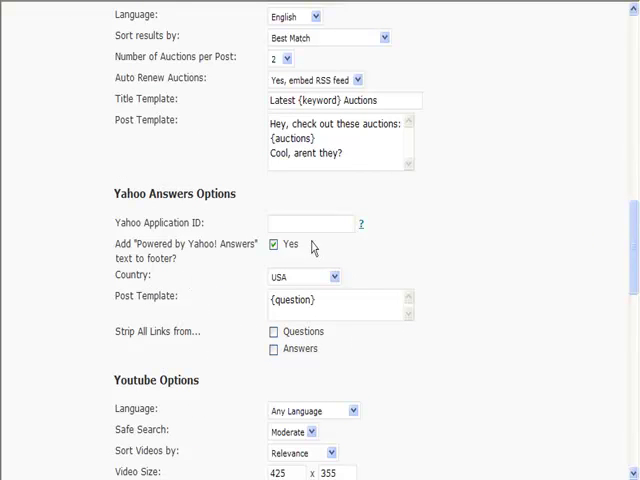
scroll("down", 3)
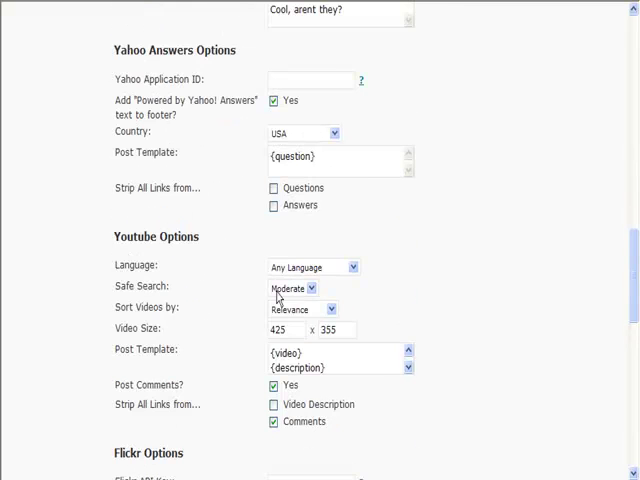
scroll("down", 3)
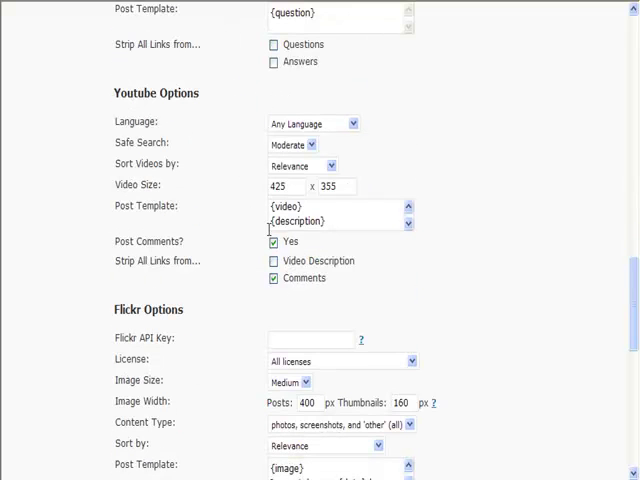
scroll("down", 3)
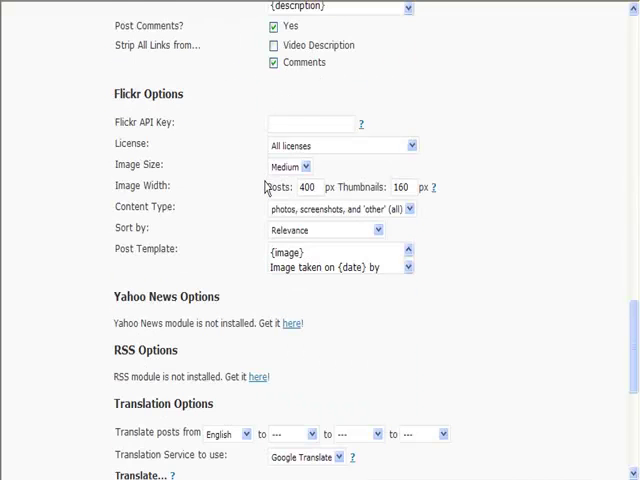
scroll("down", 3)
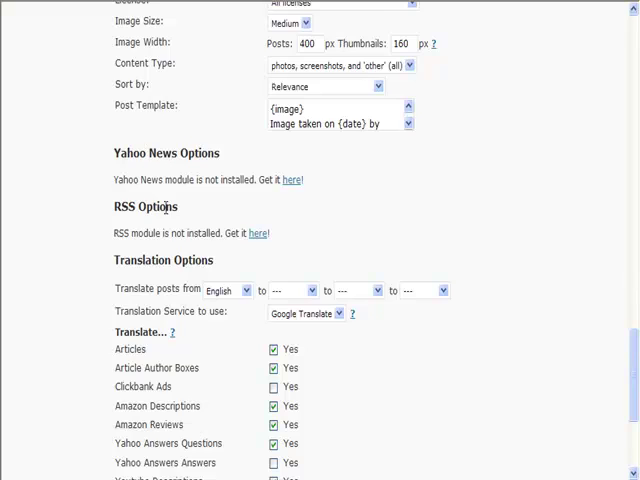
scroll("down", 3)
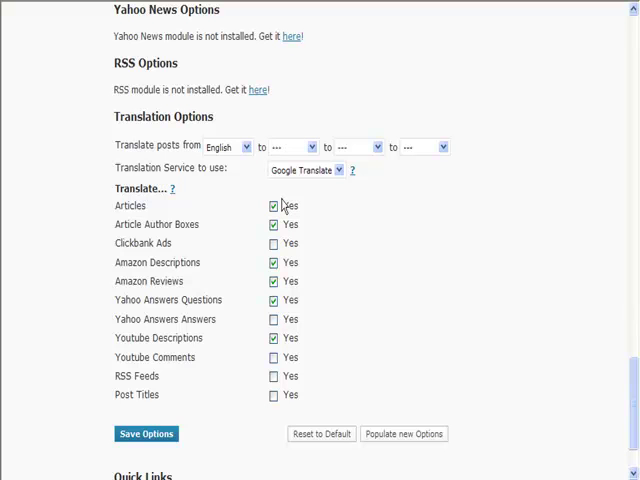
mouse_move(246, 227)
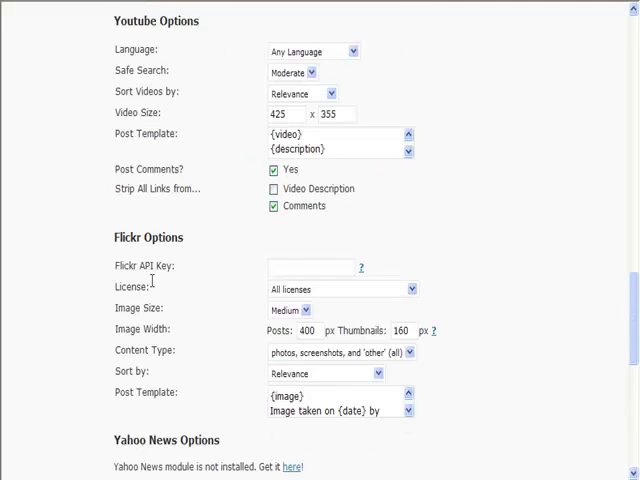
scroll("down", 3)
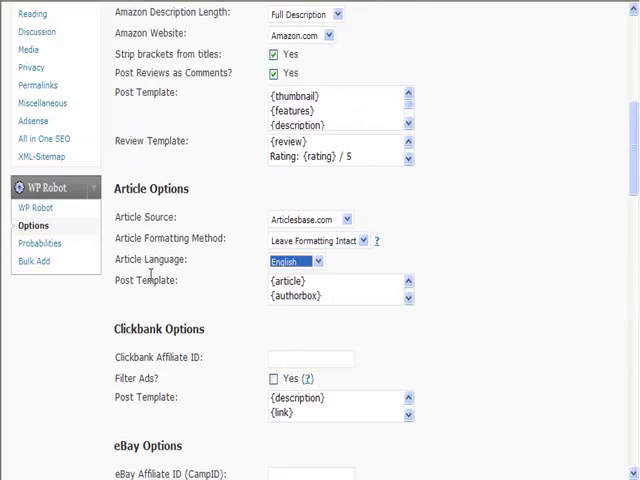
scroll("down", 3)
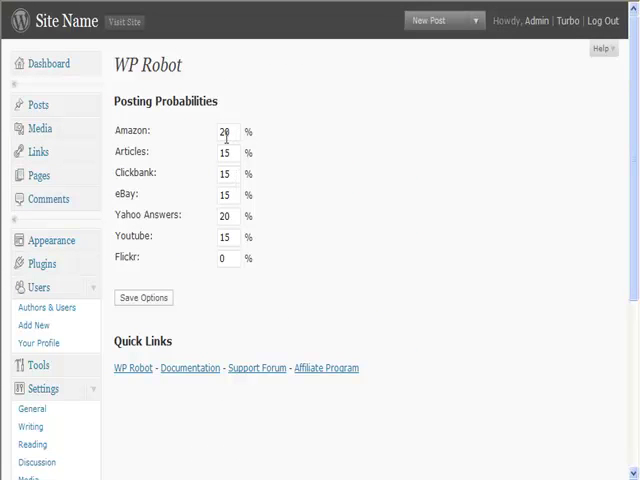
- Set Articles, Yahoo Answers and YouTube probabilities to 5%, and Amazon, Clickbank, eBay, Flickr to 0%
double_click(224, 131)
type("80")
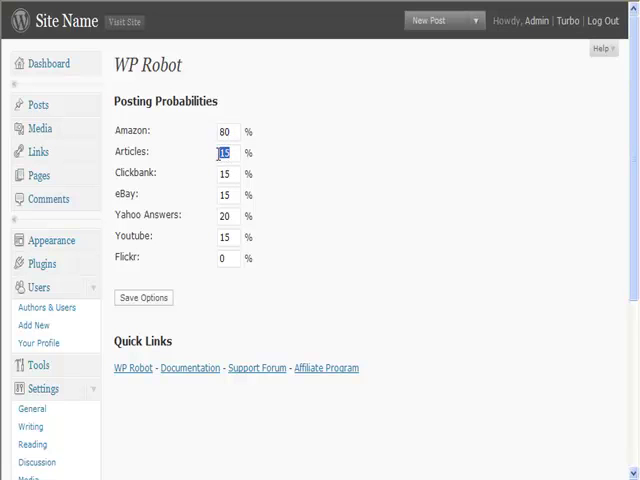
left_click(224, 172)
type("5")
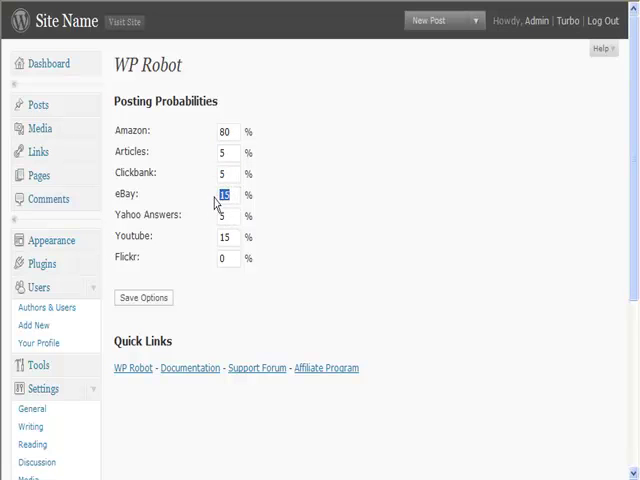
type("0")
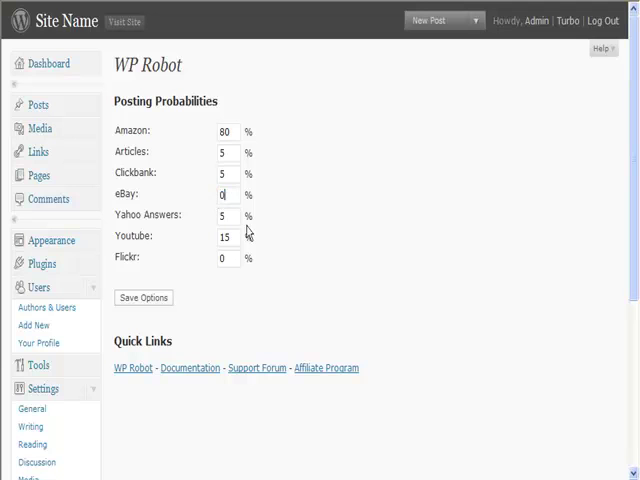
double_click(223, 237)
type("5")
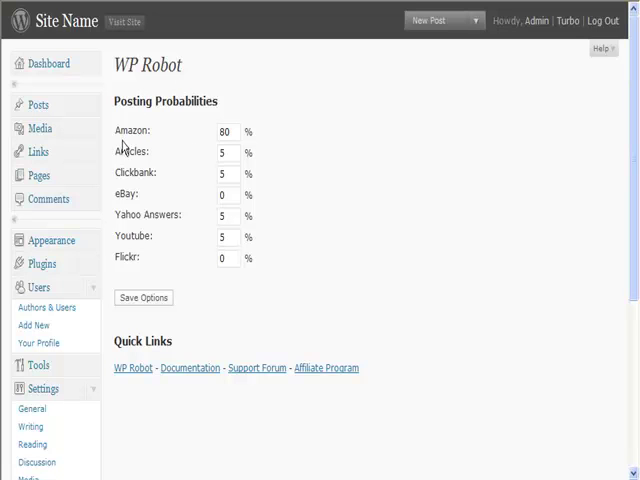
double_click(130, 130)
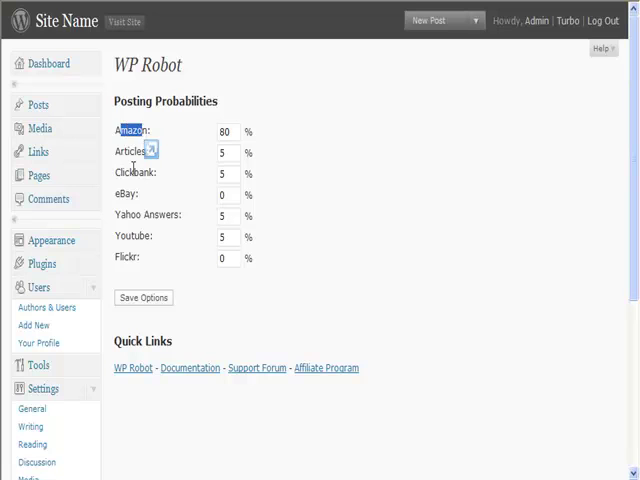
left_click(224, 173)
type("0")
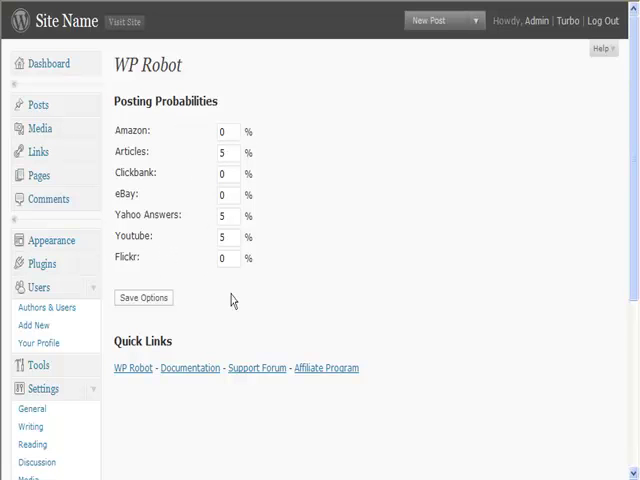
left_click(223, 131)
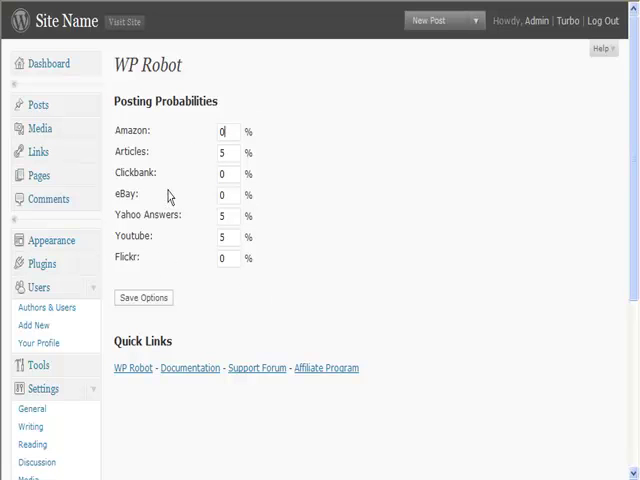
mouse_move(117, 214)
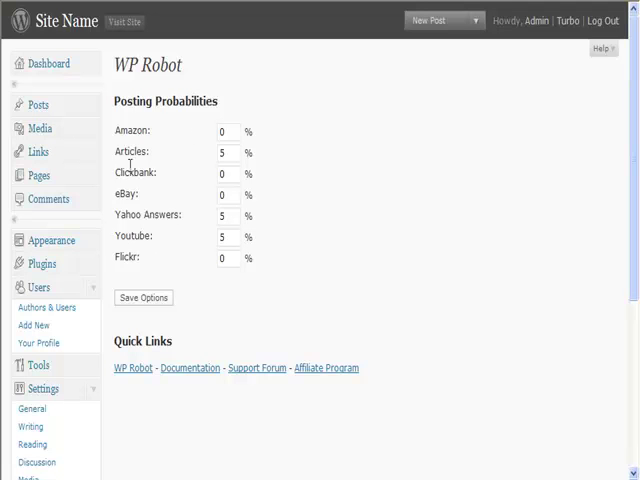
mouse_move(248, 194)
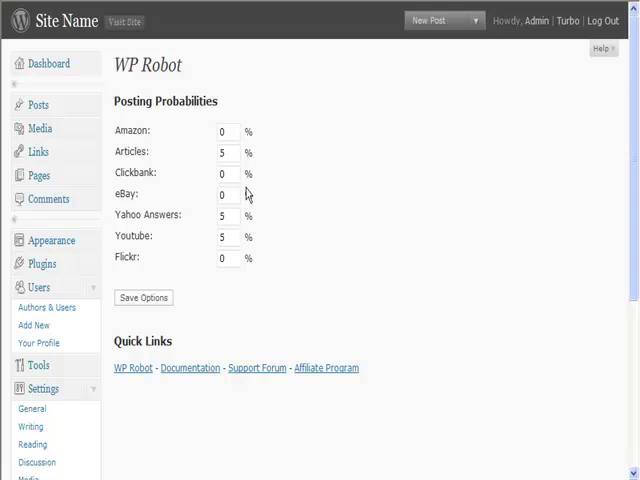
- Review the posting probability values, then go to the Bulk Add Keywords page
scroll("down", 3)
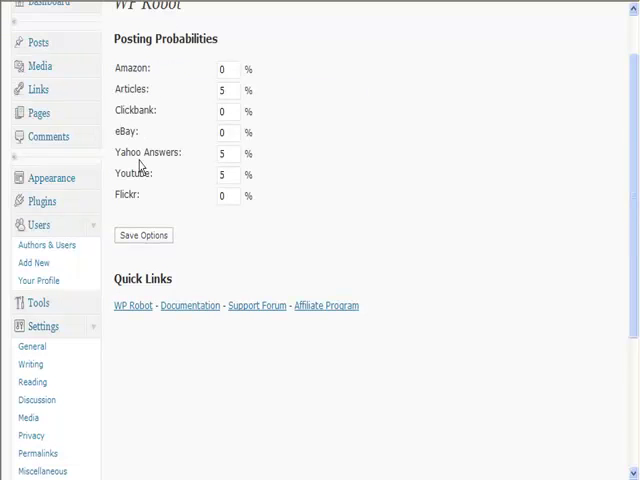
mouse_move(135, 187)
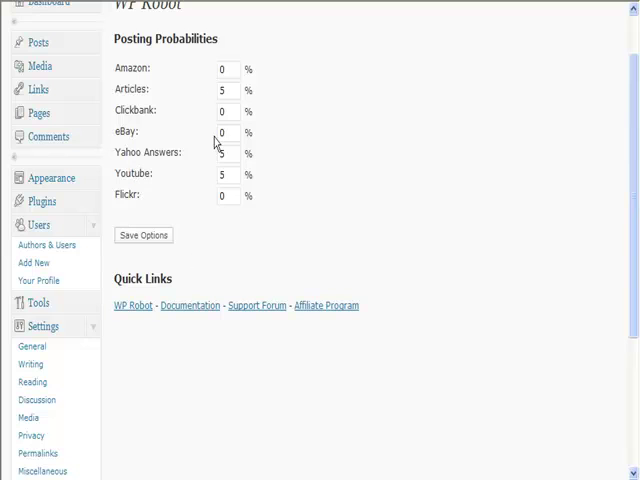
mouse_move(216, 80)
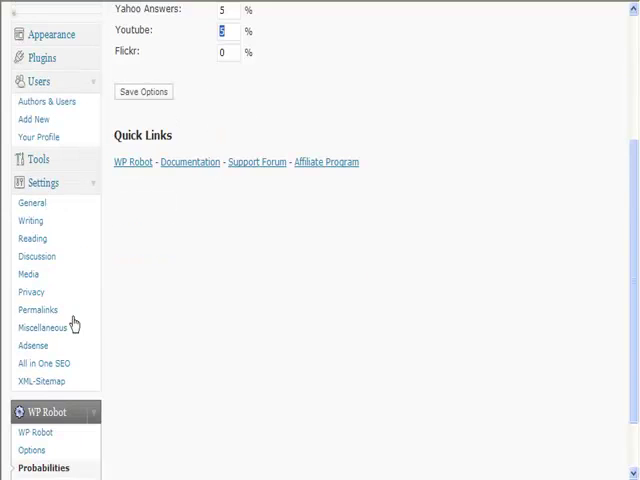
scroll("down", 3)
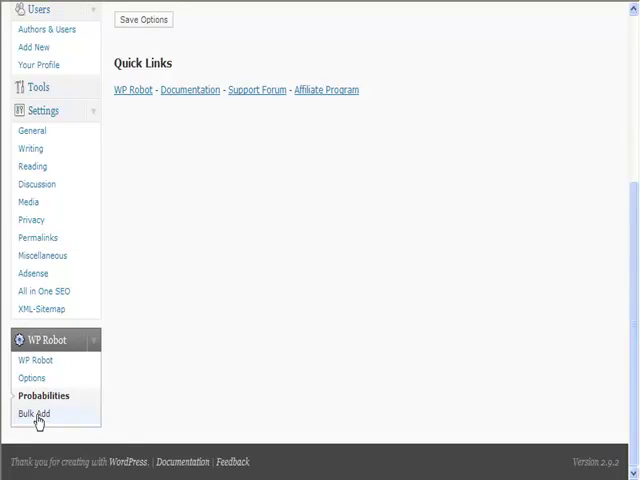
left_click(31, 413)
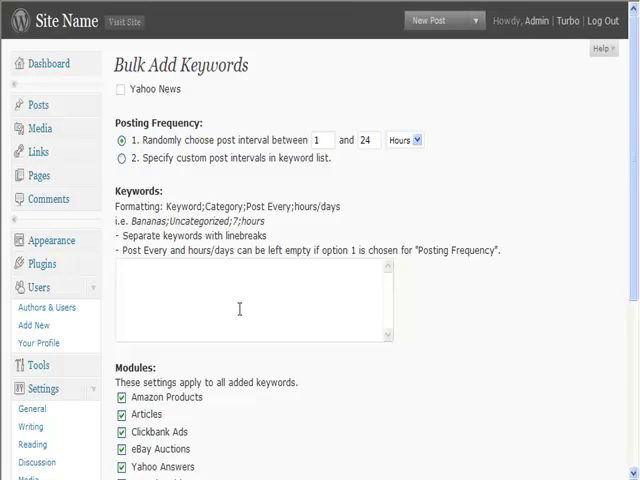
scroll("down", 3)
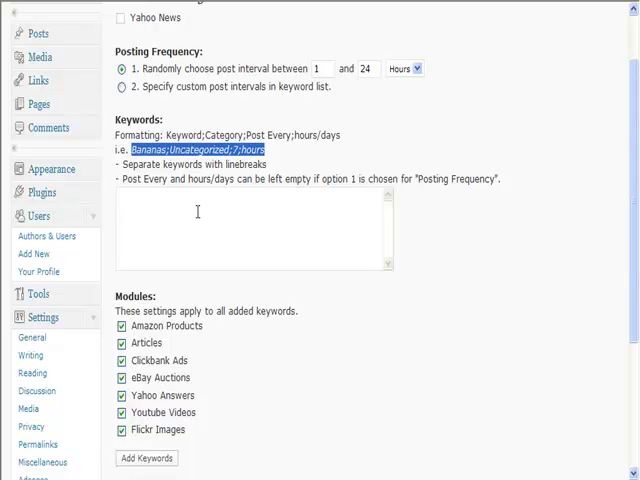
mouse_move(255, 188)
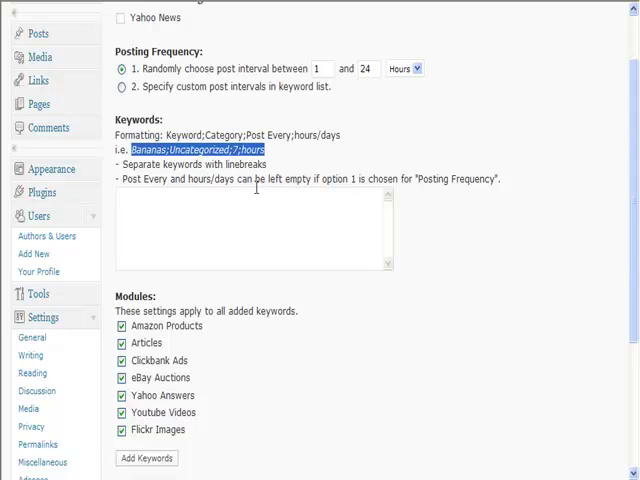
mouse_move(251, 193)
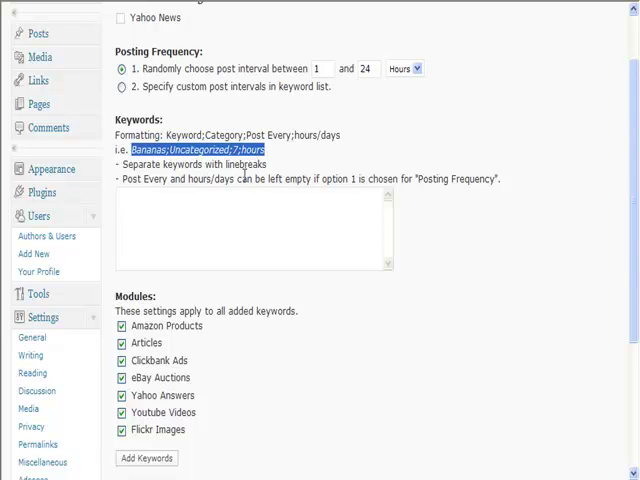
scroll("down", 3)
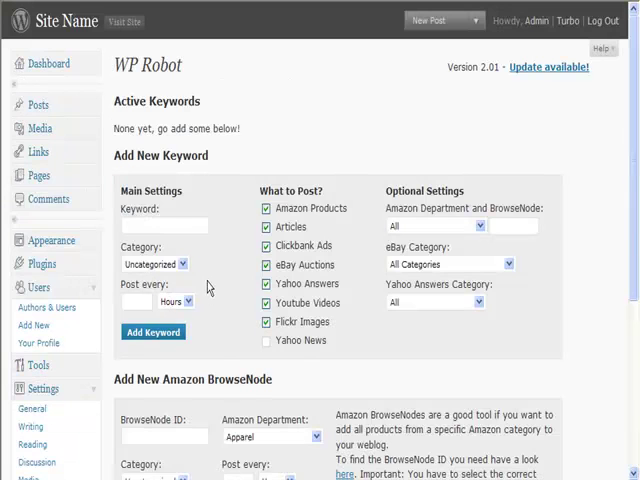
- Enter the keyword 'squirrel' and a Post every interval of 7 hours
scroll("down", 3)
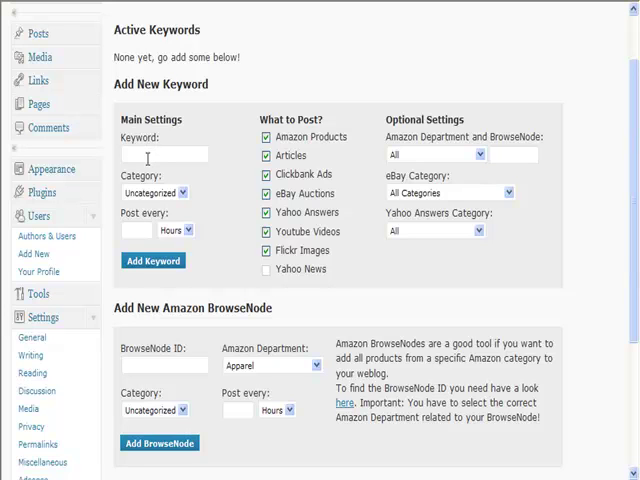
type("s")
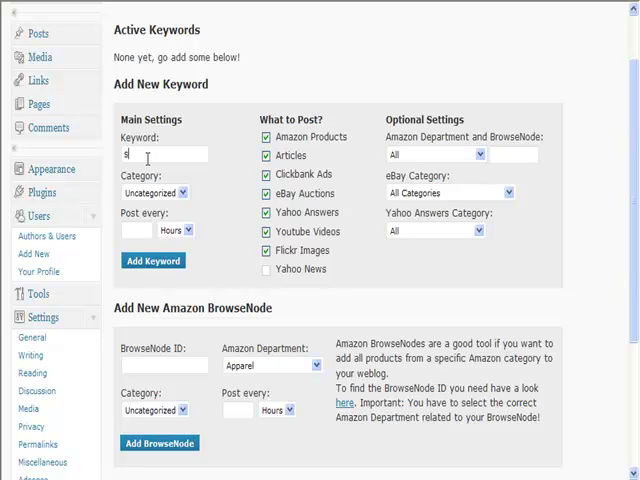
type("squirrel")
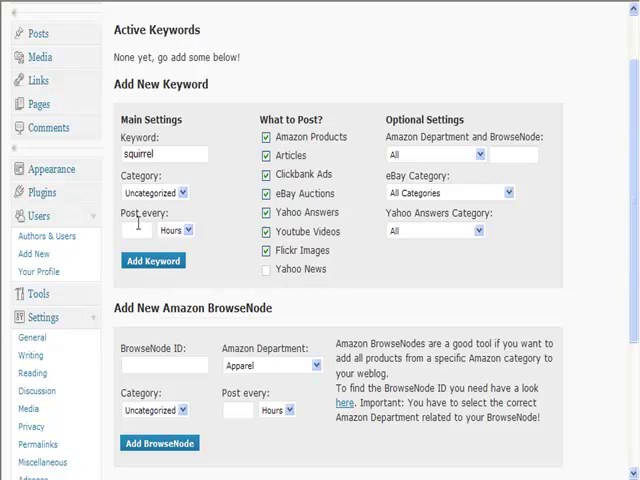
type("7")
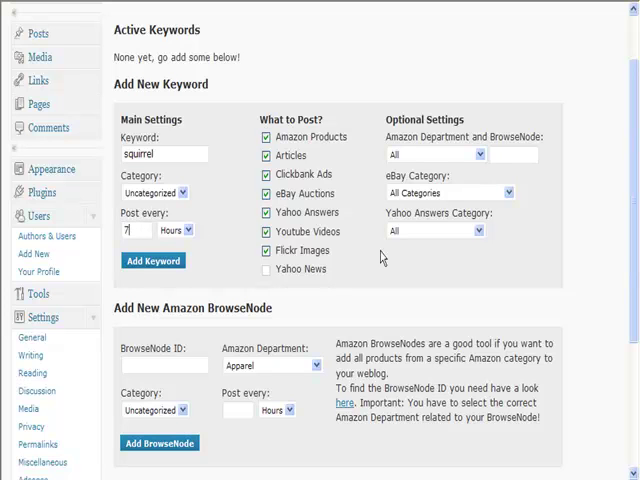
left_click(449, 192)
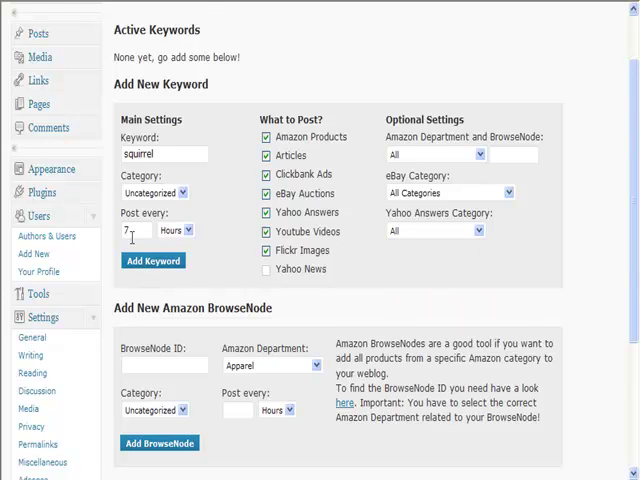
- Choose Jewelry as the department in the Add New Amazon BrowseNode form
scroll("down", 3)
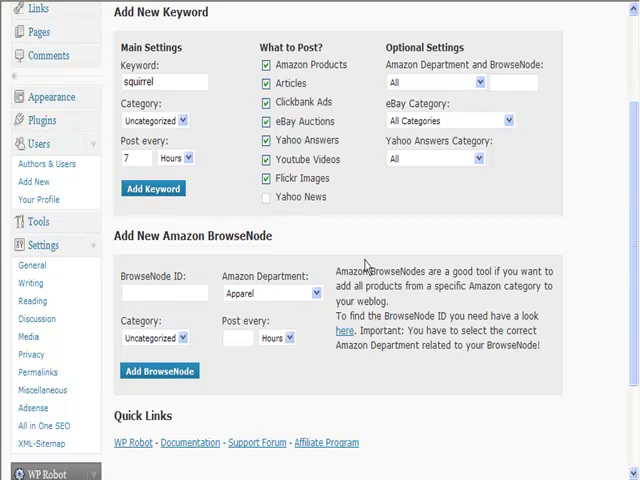
mouse_move(199, 316)
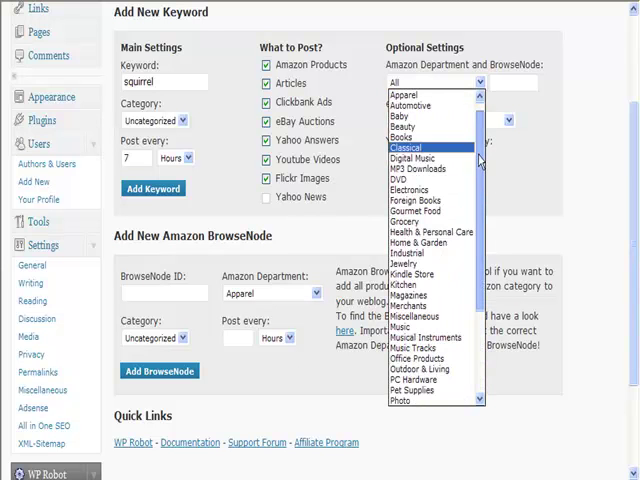
mouse_move(420, 266)
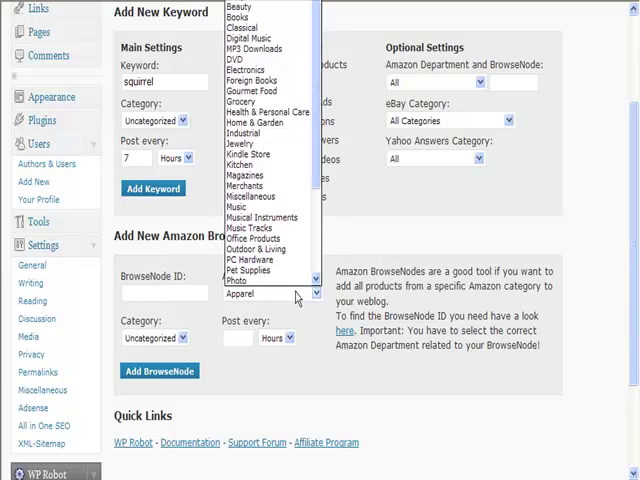
mouse_move(251, 132)
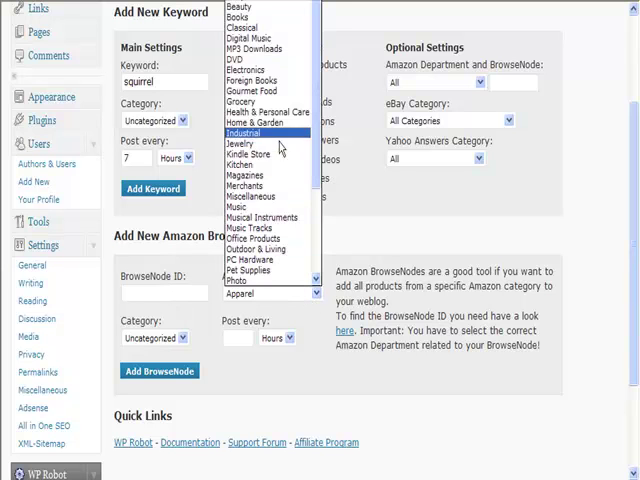
left_click(248, 143)
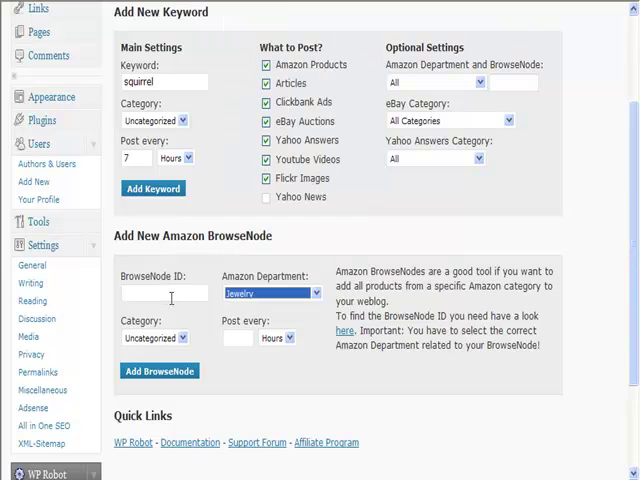
mouse_move(160, 292)
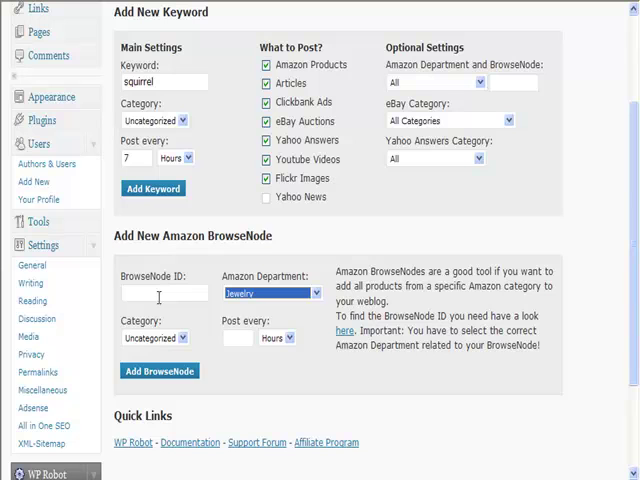
mouse_move(160, 347)
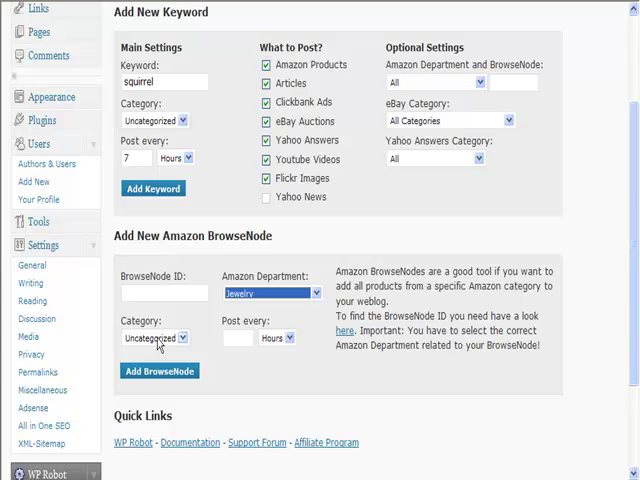
mouse_move(157, 347)
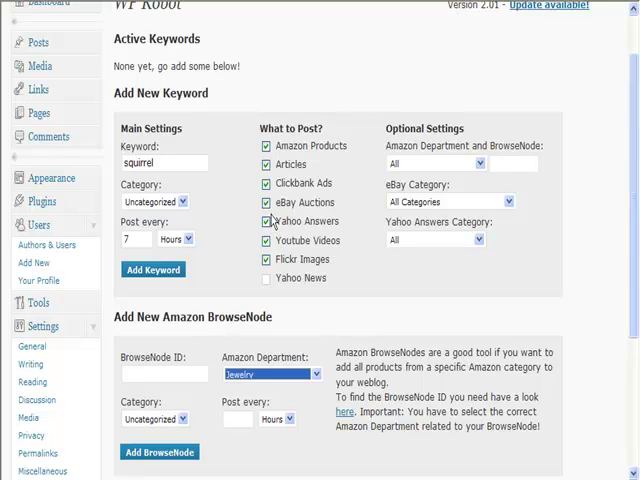
mouse_move(213, 279)
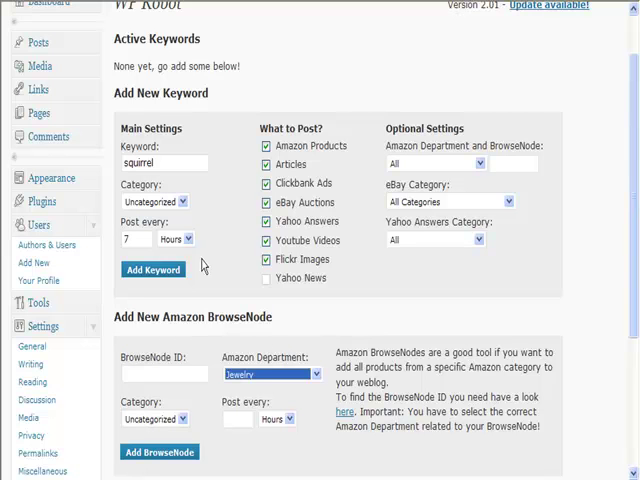
scroll("down", 3)
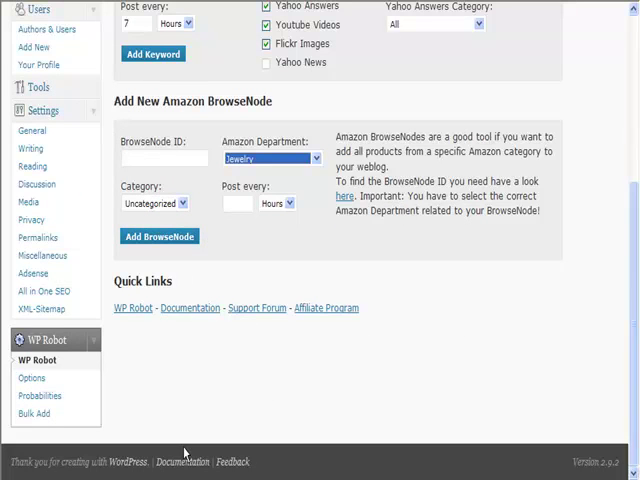
scroll("up", 3)
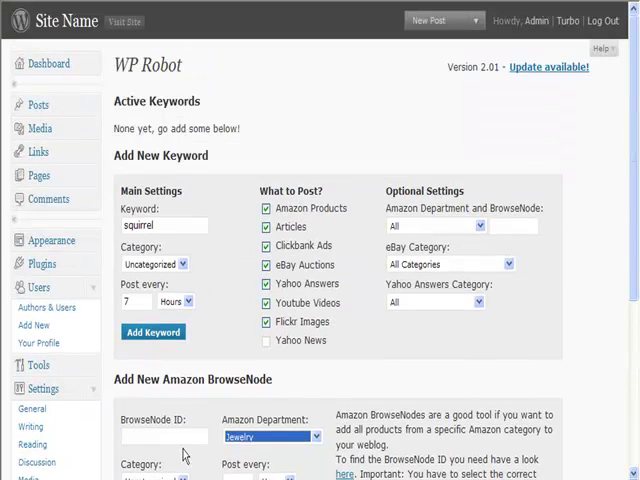